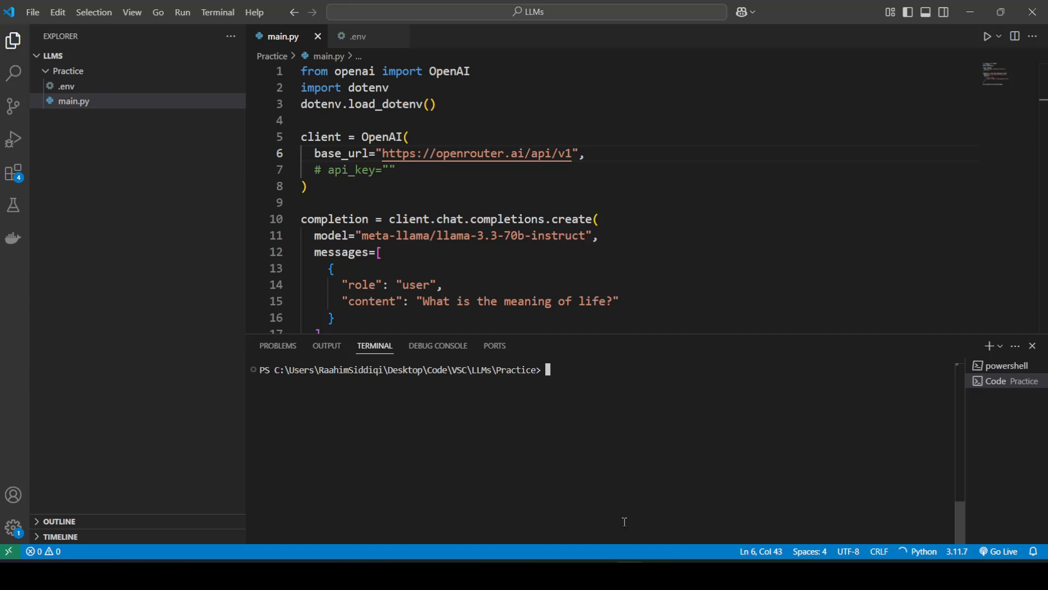
{"action": "mouse_move", "coordinate": [502, 297]}
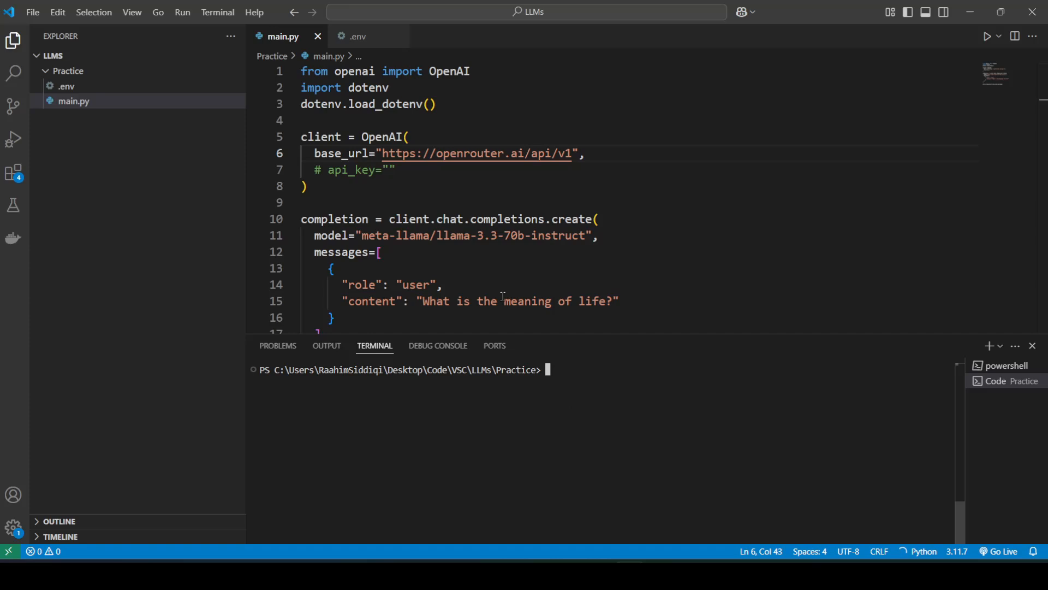
{"action": "mouse_move", "coordinate": [386, 236]}
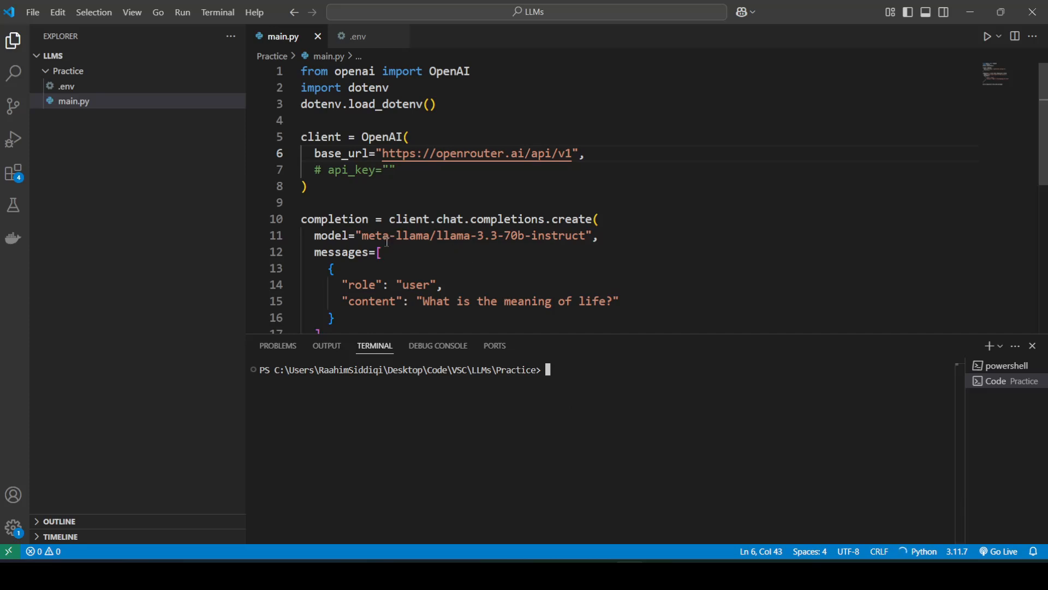
Step: Review the model line and the commented-out api_key line in main.py
{"action": "triple_click", "coordinate": [448, 236]}
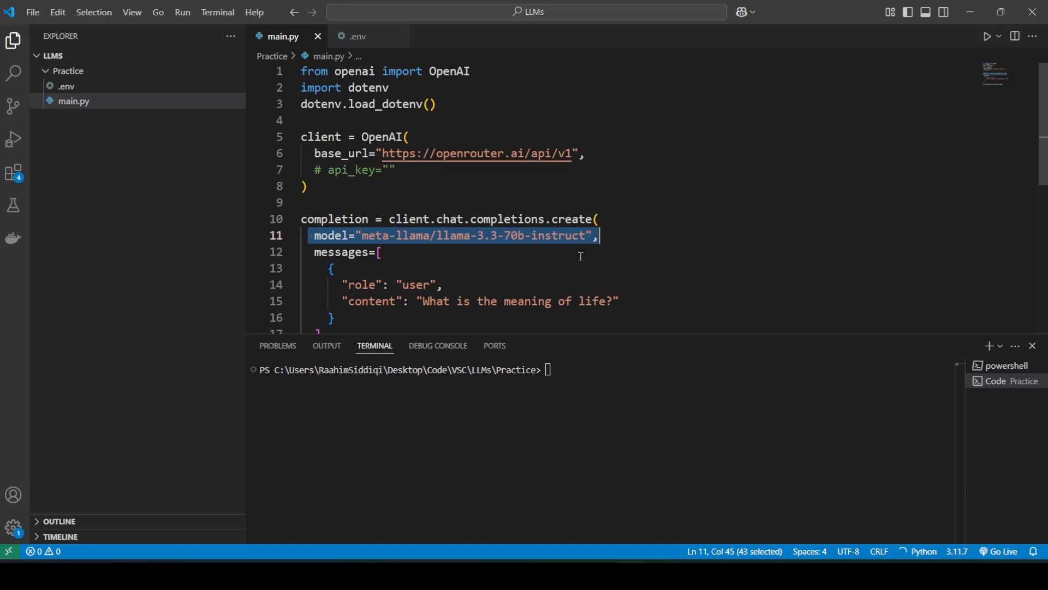
{"action": "left_click", "coordinate": [380, 253]}
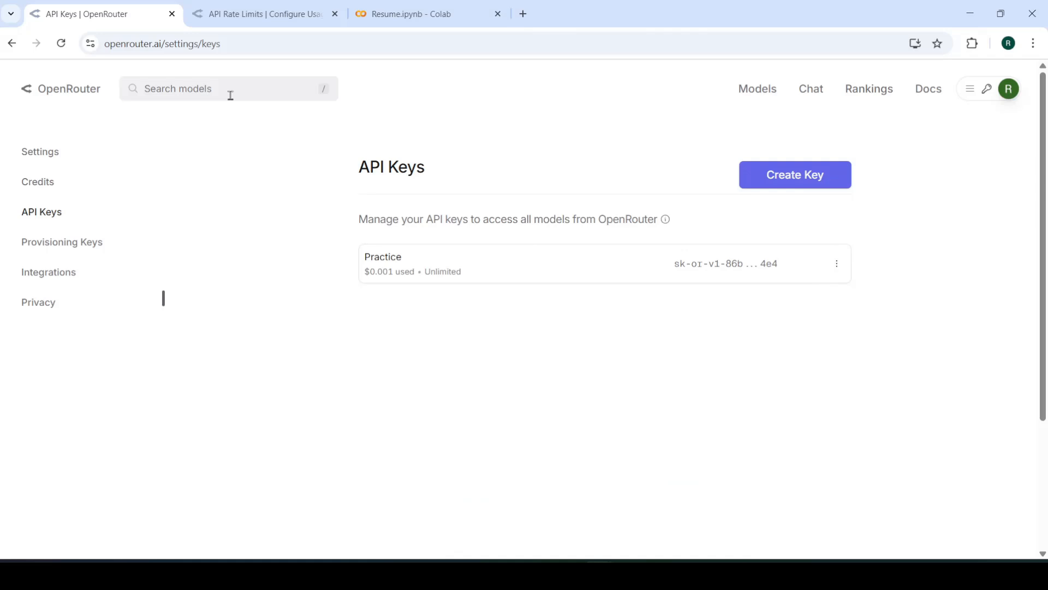
{"action": "left_click", "coordinate": [164, 43]}
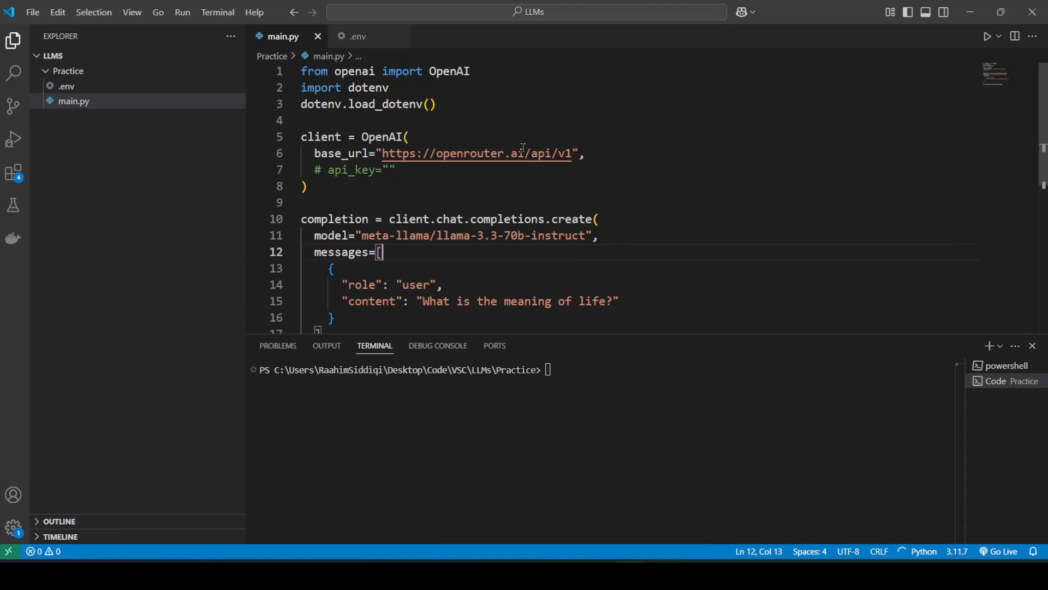
{"action": "triple_click", "coordinate": [358, 169]}
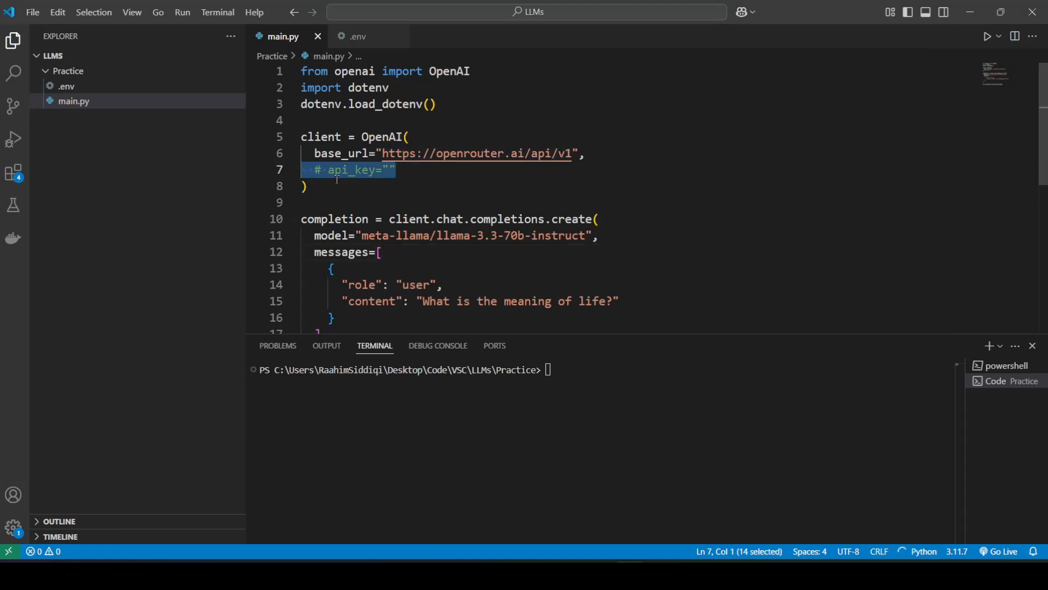
{"action": "mouse_move", "coordinate": [362, 36]}
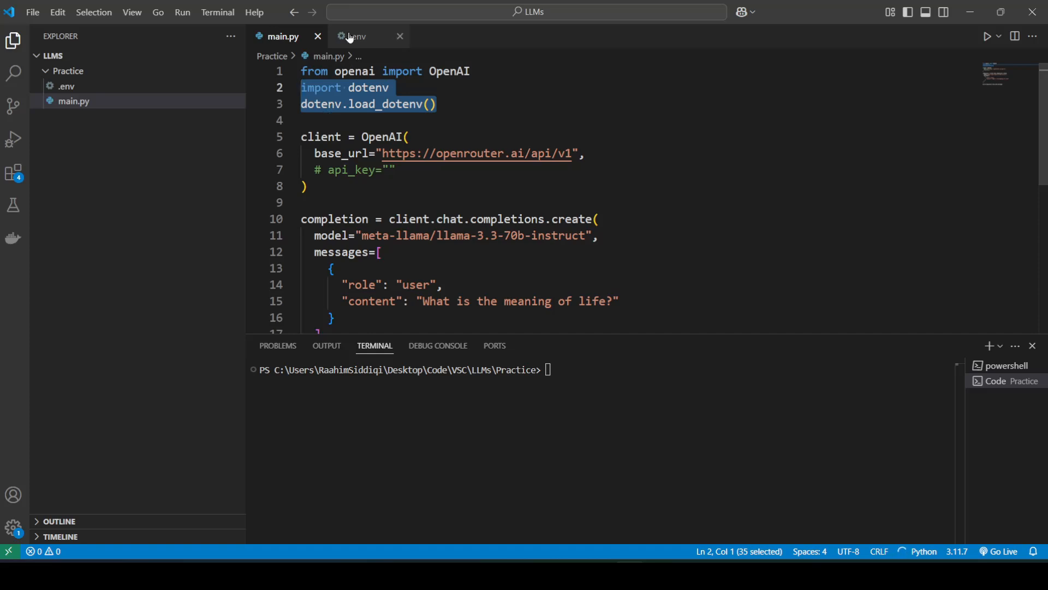
Step: Check the key in the .env file, return to main.py and run the script
{"action": "left_click", "coordinate": [355, 36]}
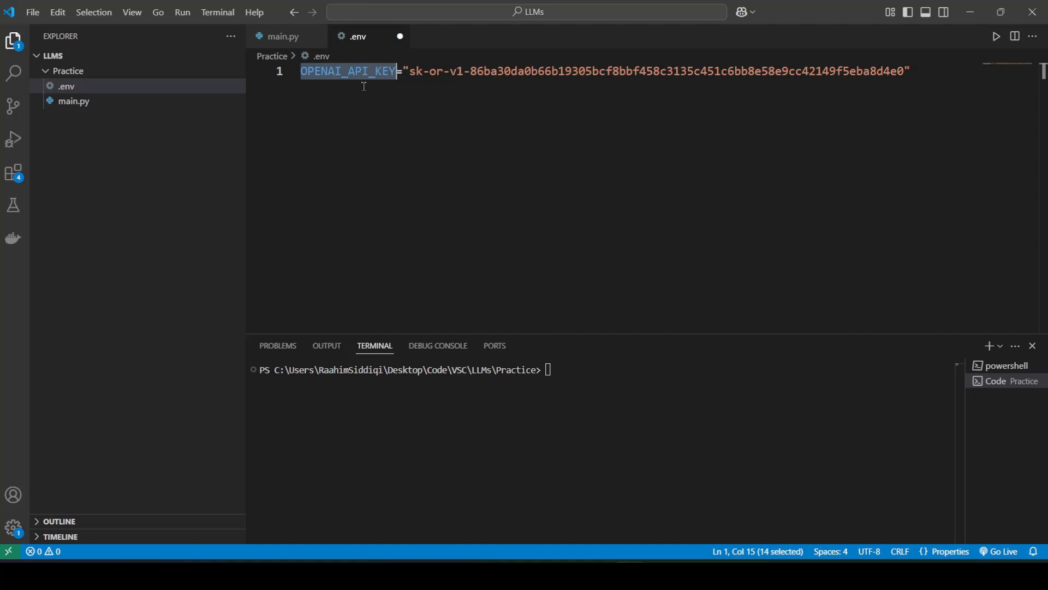
{"action": "mouse_move", "coordinate": [372, 75]}
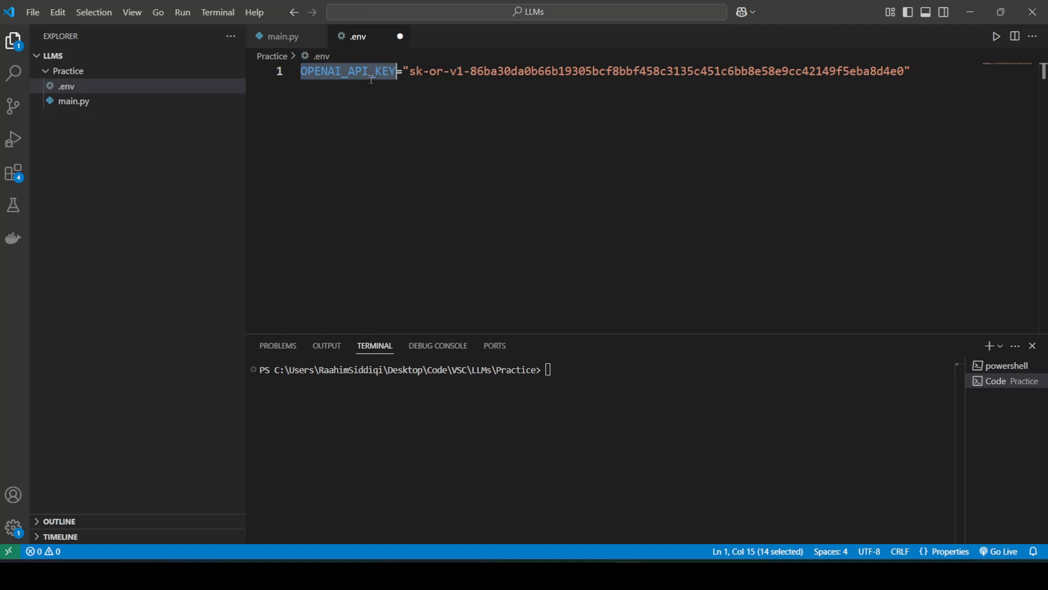
{"action": "left_click", "coordinate": [282, 36]}
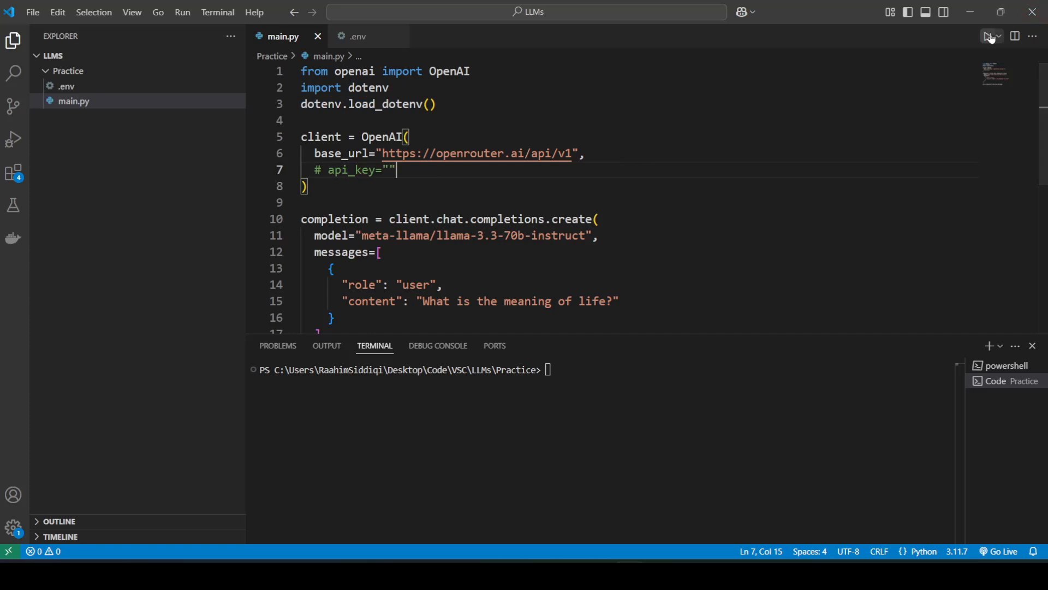
{"action": "left_click", "coordinate": [987, 36]}
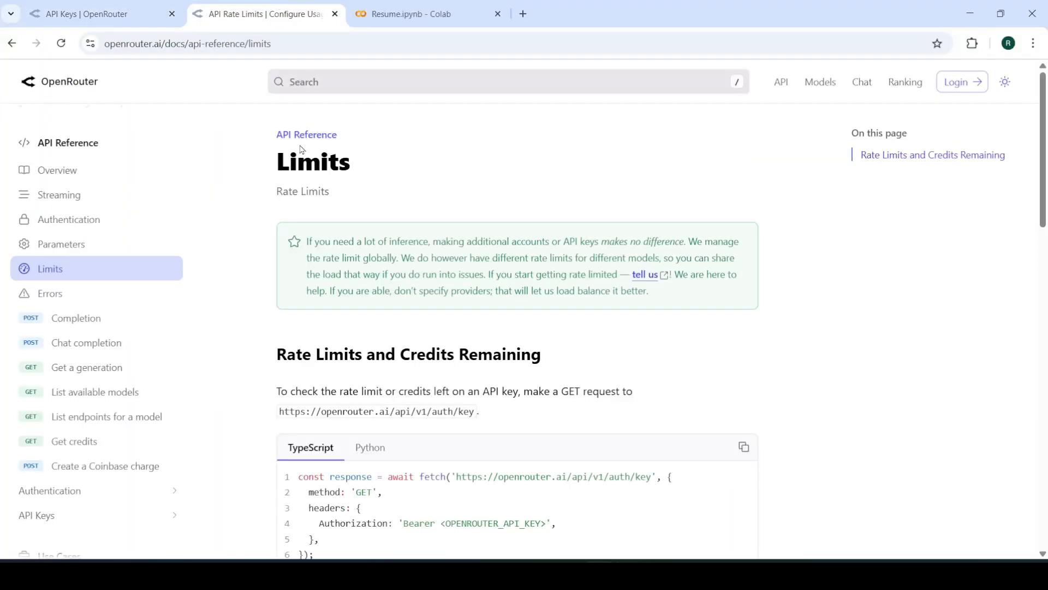
{"action": "mouse_move", "coordinate": [316, 330]}
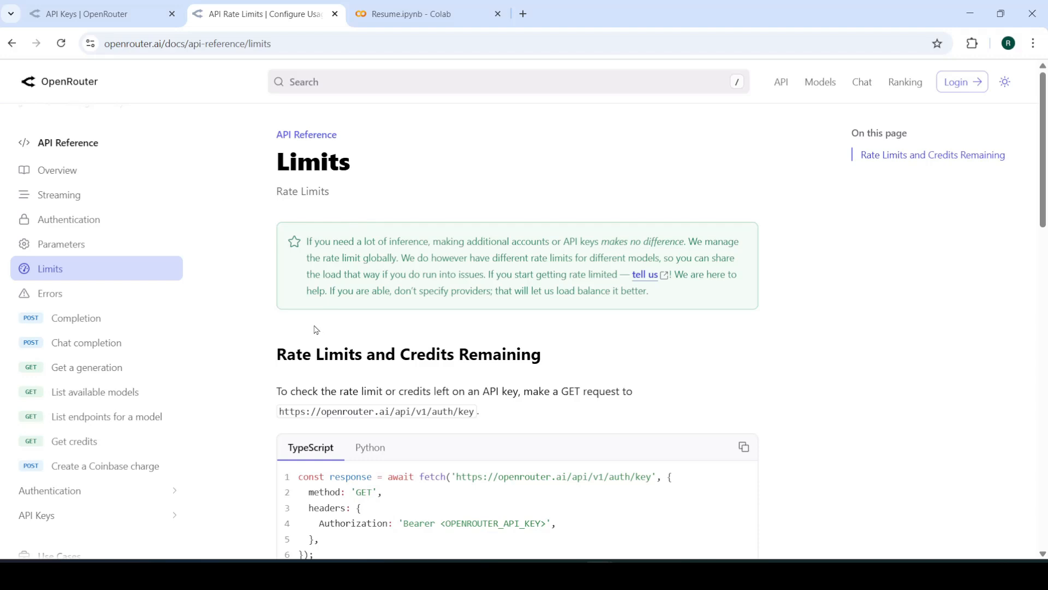
{"action": "mouse_move", "coordinate": [312, 327]}
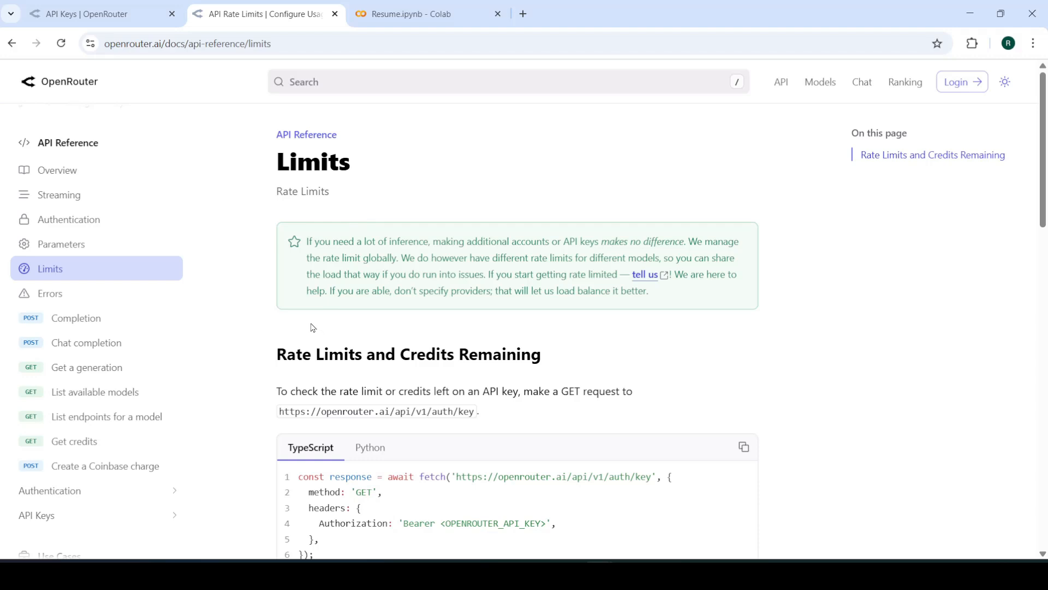
{"action": "mouse_move", "coordinate": [309, 323]}
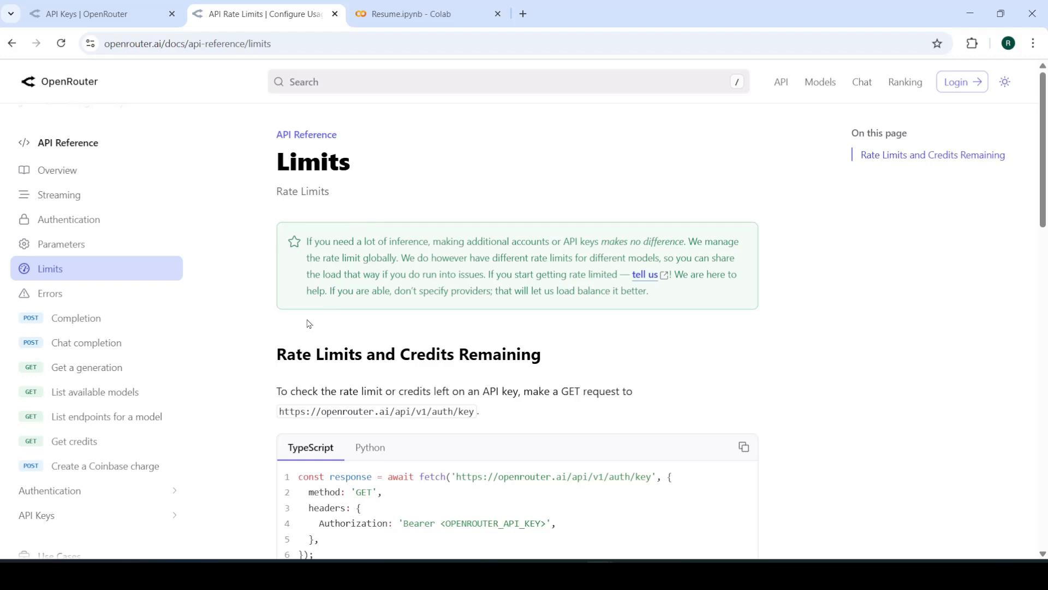
Step: Scroll the Limits docs to the free-tier rule of 20 requests per minute, 200 per day
{"action": "scroll", "scroll_direction": "down", "scroll_amount": 3}
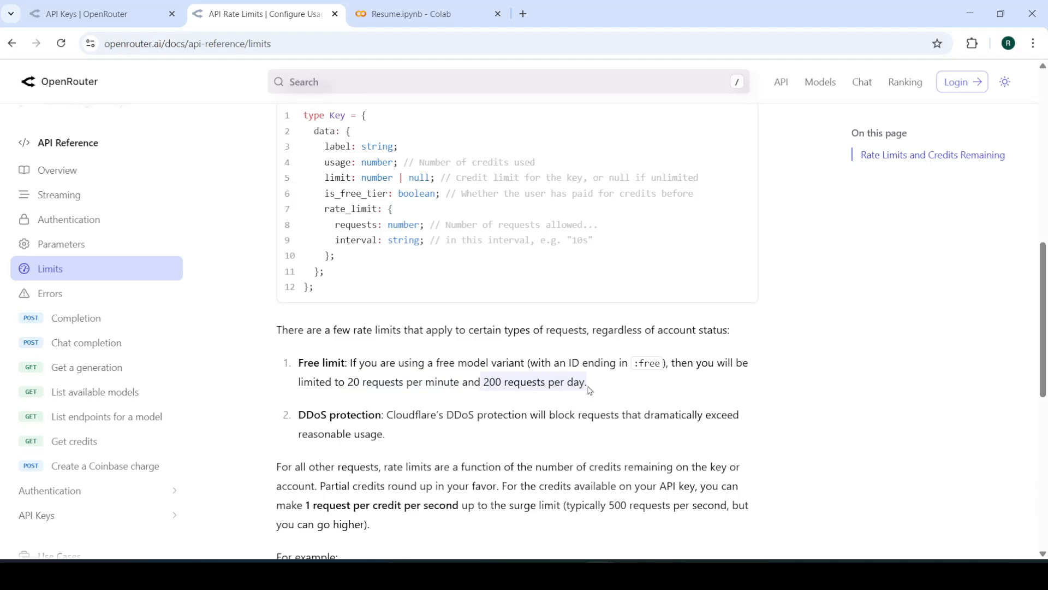
{"action": "mouse_move", "coordinate": [612, 390]}
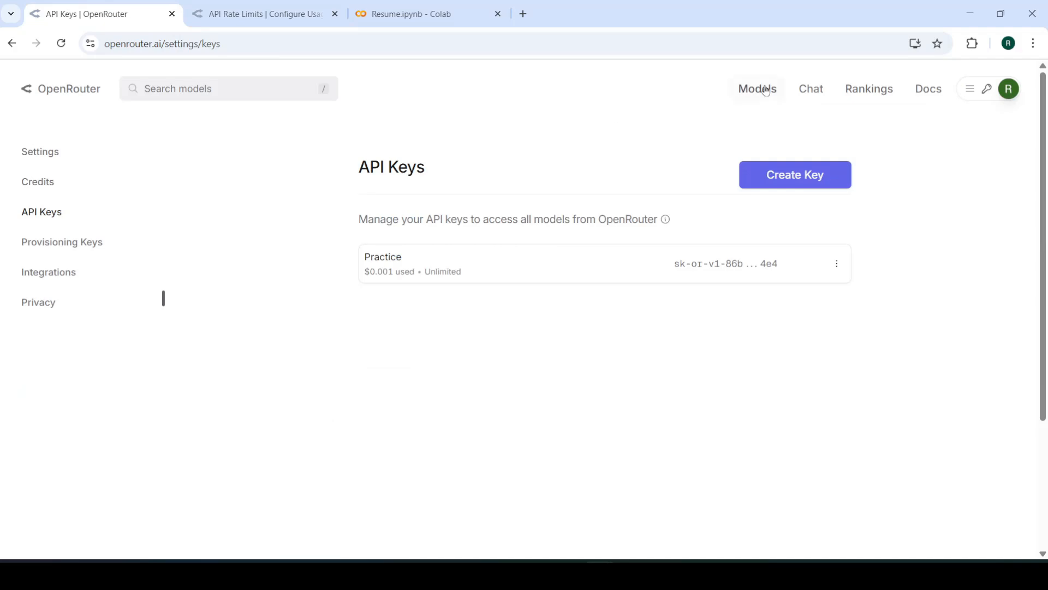
Step: Show the OpenRouter Models catalogue of 360 models and browse down the list
{"action": "left_click", "coordinate": [758, 88]}
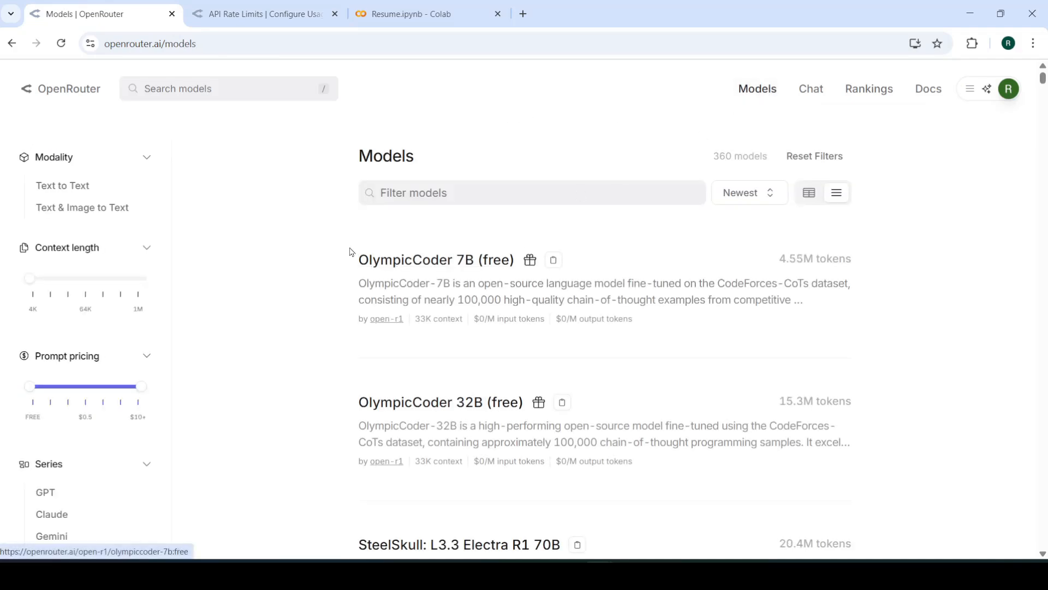
{"action": "scroll", "scroll_direction": "down", "scroll_amount": 3}
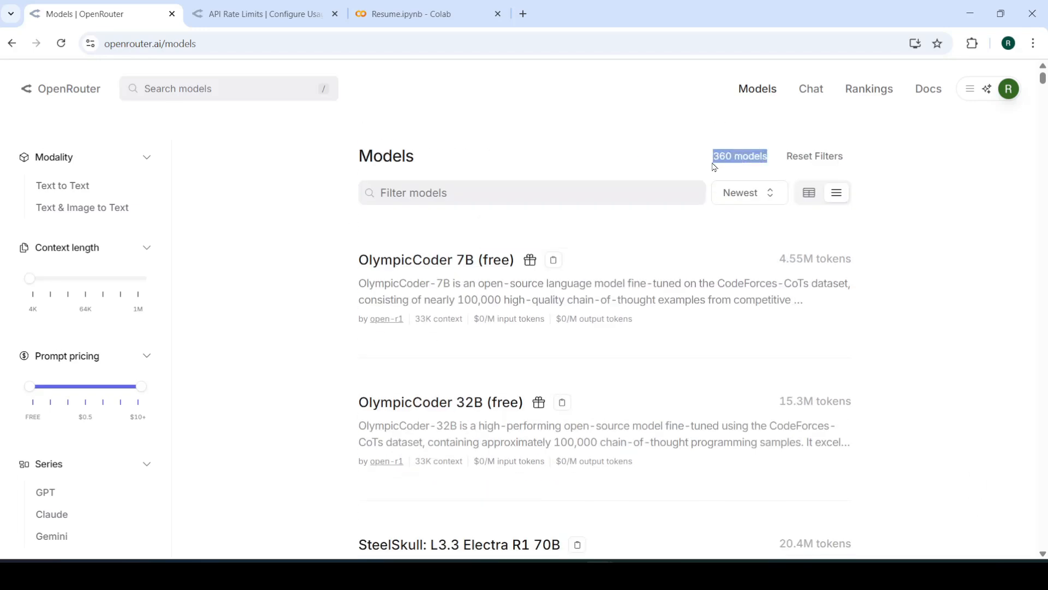
{"action": "mouse_move", "coordinate": [682, 157]}
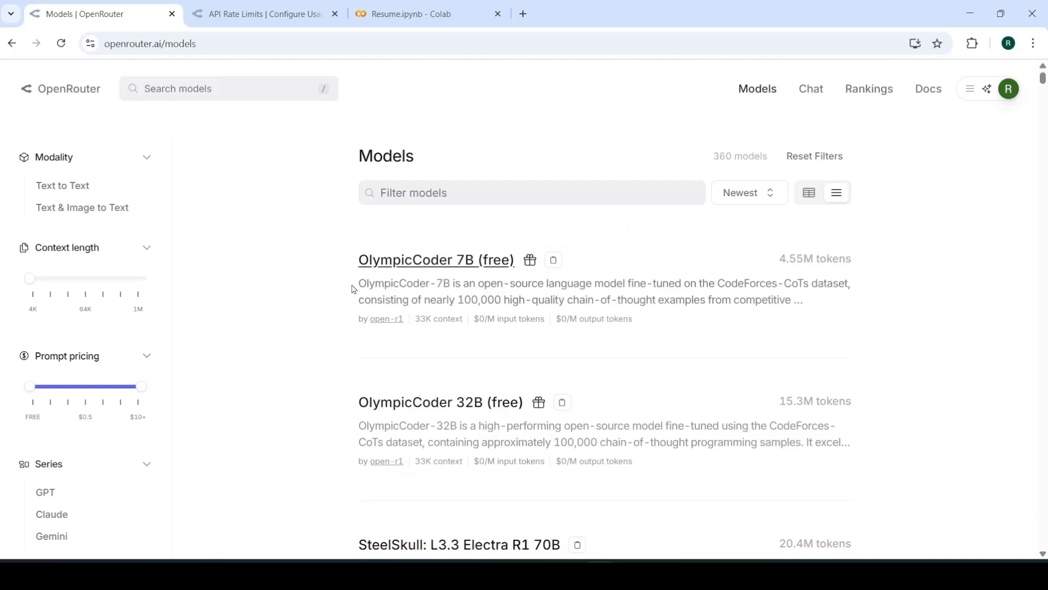
Step: Drag the Prompt pricing slider down to FREE, leaving only the 49 free models
{"action": "left_click_drag", "start_coordinate": [141, 387], "coordinate": [105, 387]}
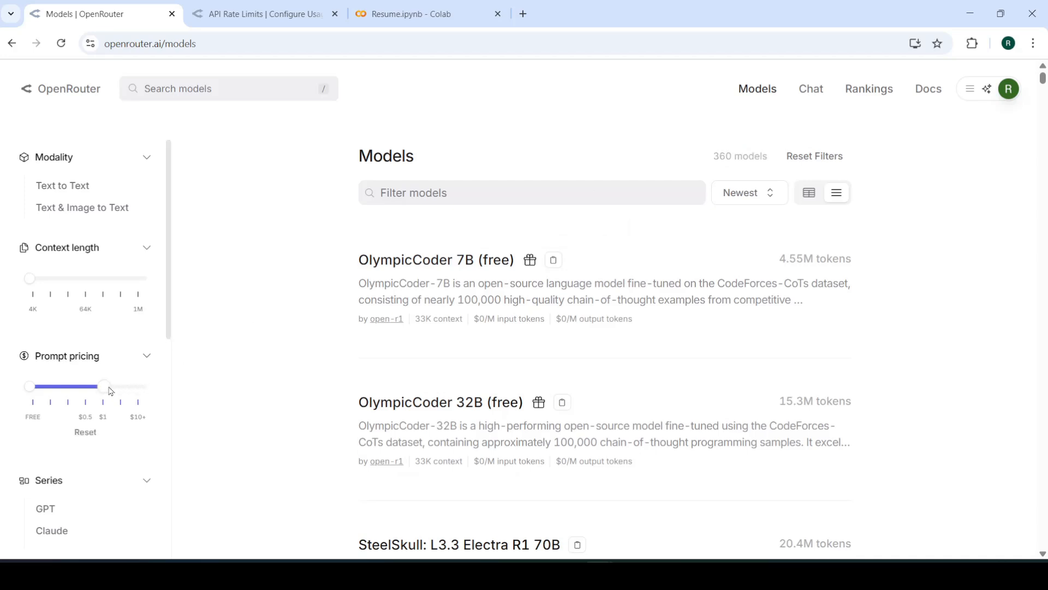
{"action": "left_click_drag", "start_coordinate": [104, 385], "coordinate": [85, 385]}
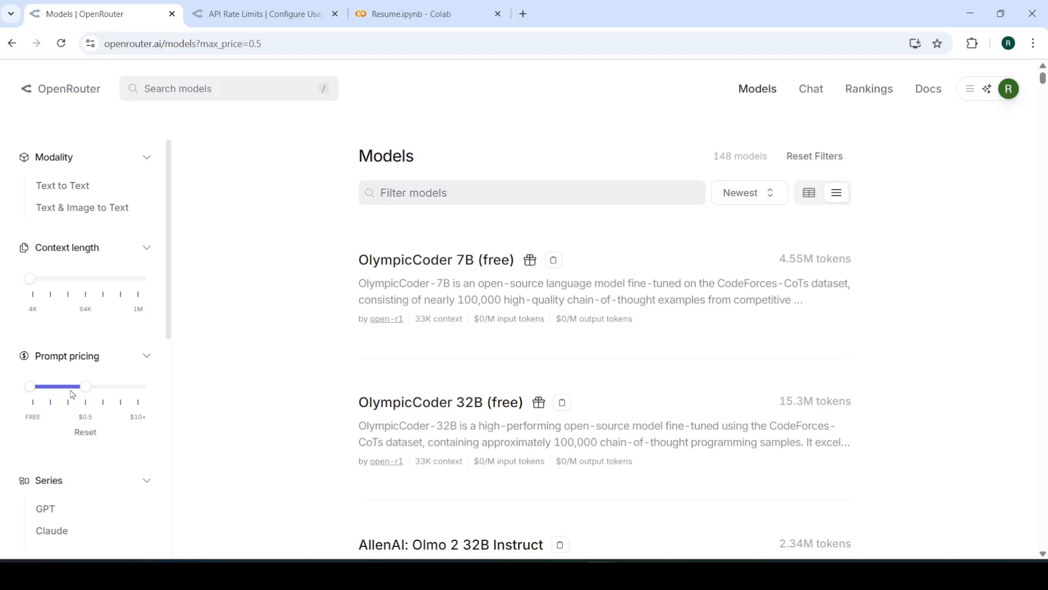
{"action": "left_click_drag", "start_coordinate": [85, 386], "coordinate": [28, 385]}
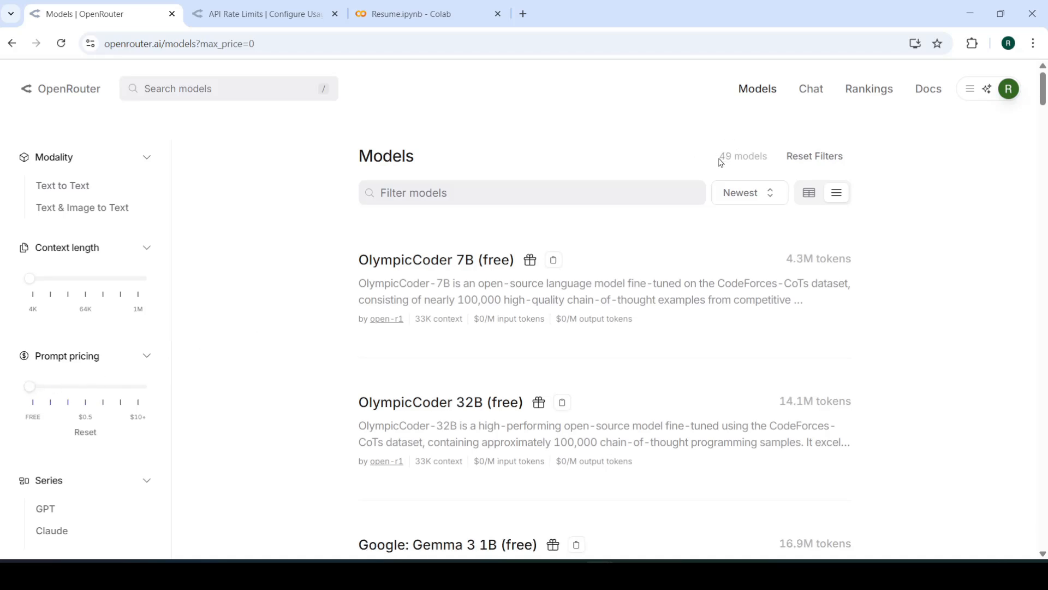
{"action": "scroll", "scroll_direction": "down", "scroll_amount": 3}
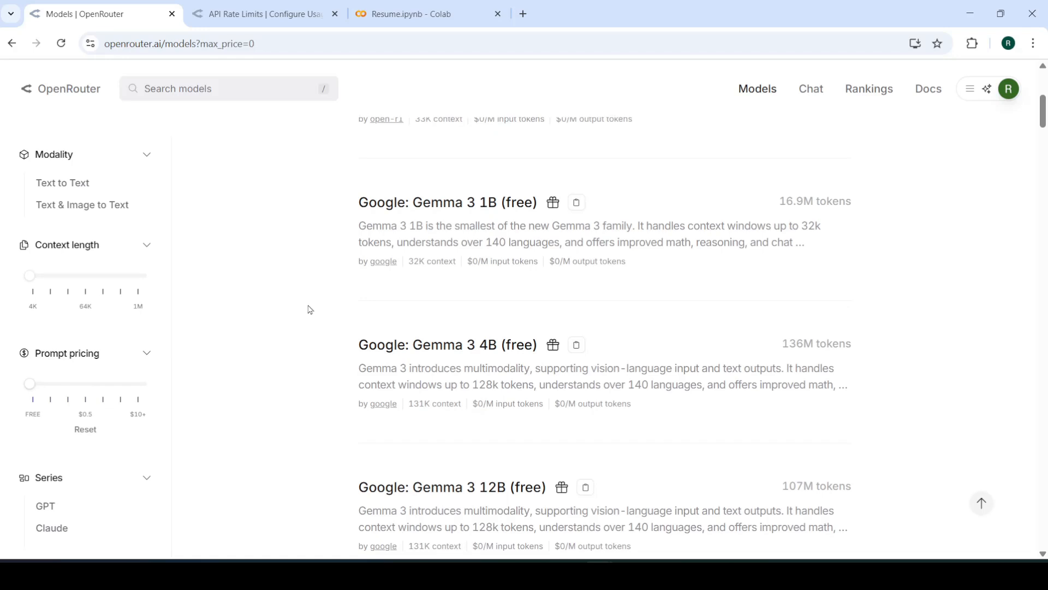
{"action": "scroll", "scroll_direction": "down", "scroll_amount": 3}
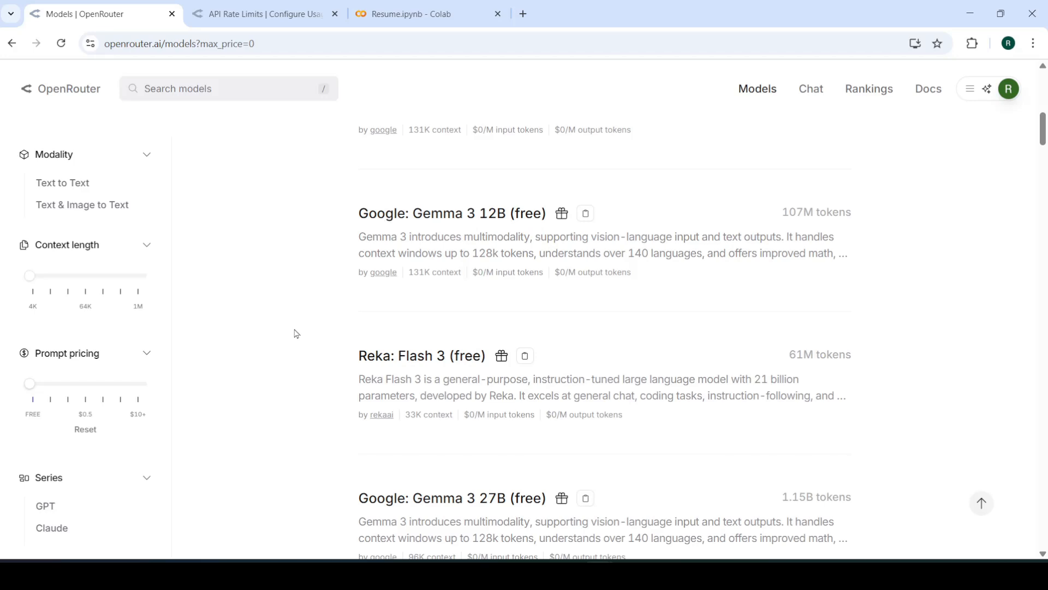
{"action": "mouse_move", "coordinate": [299, 319]}
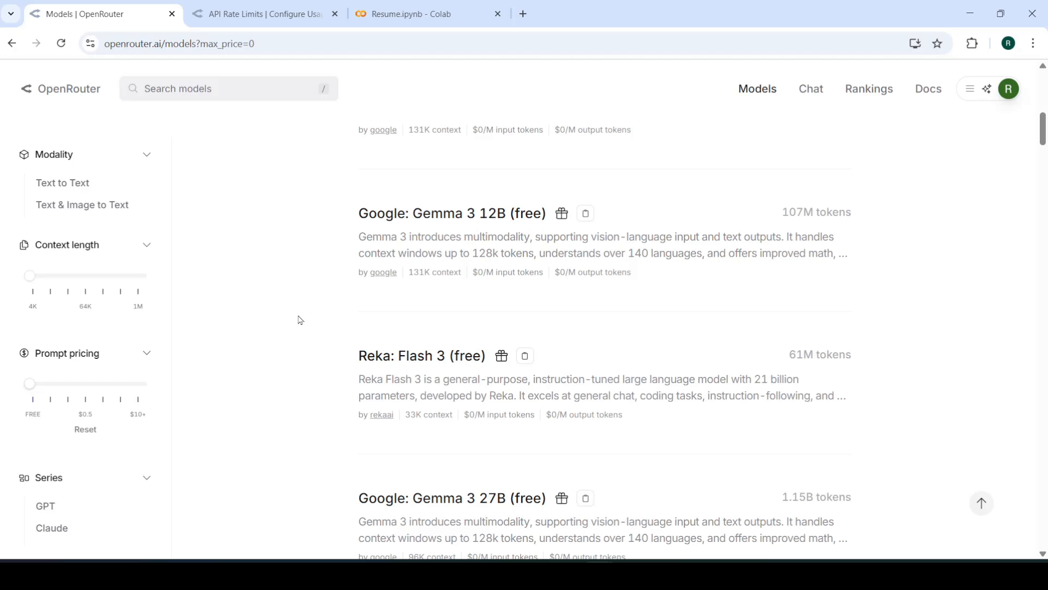
{"action": "scroll", "scroll_direction": "down", "scroll_amount": 3}
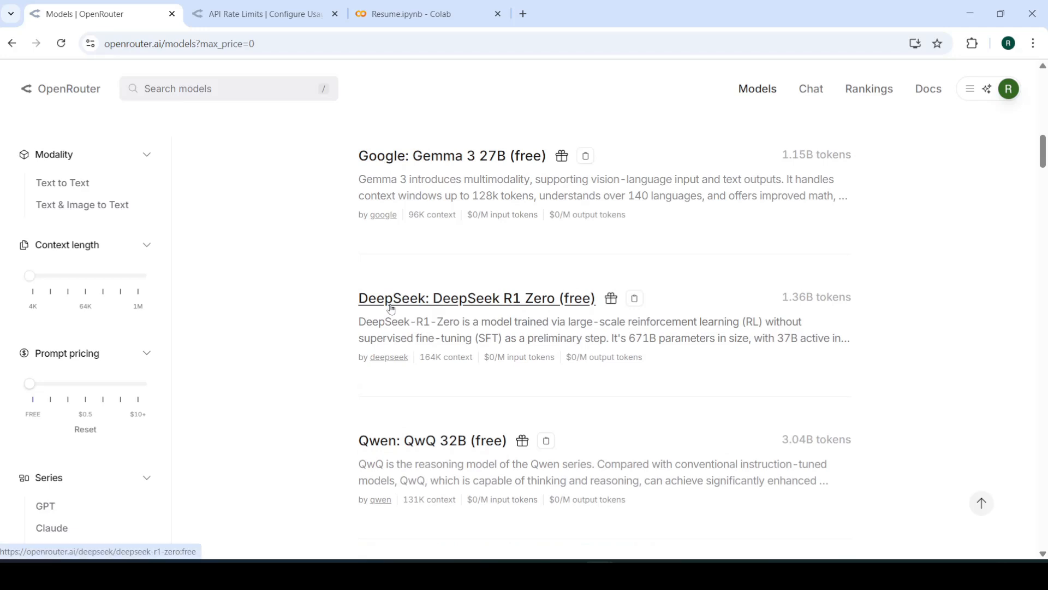
{"action": "scroll", "scroll_direction": "down", "scroll_amount": 3}
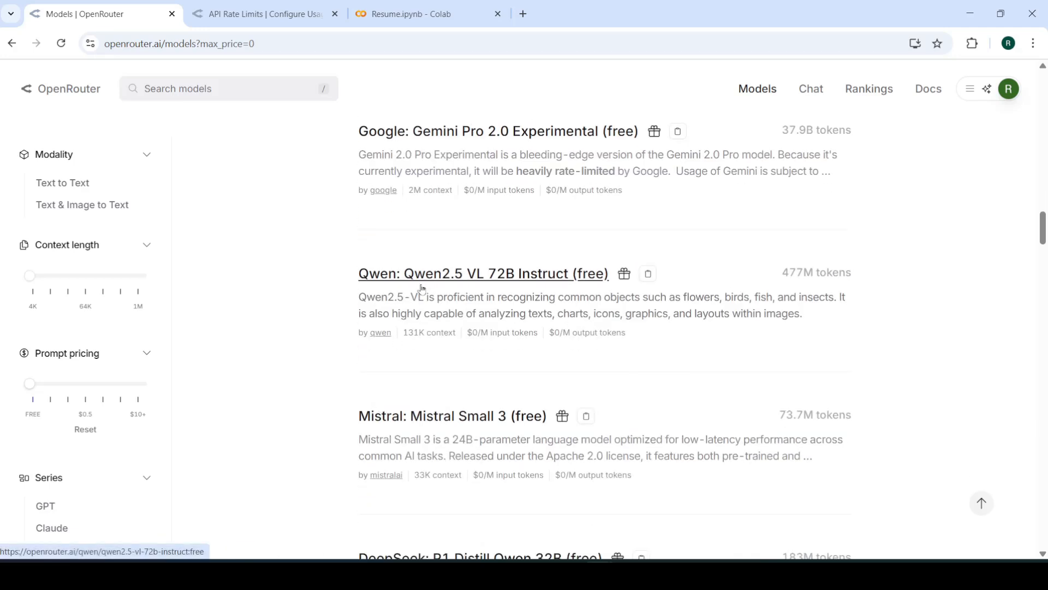
{"action": "scroll", "scroll_direction": "down", "scroll_amount": 3}
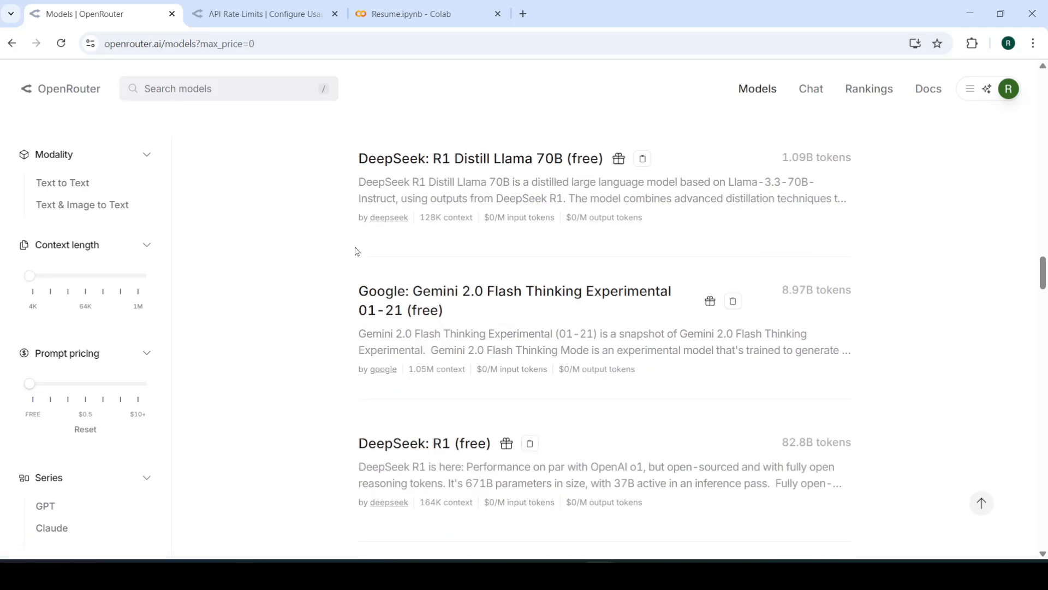
{"action": "mouse_move", "coordinate": [365, 383]}
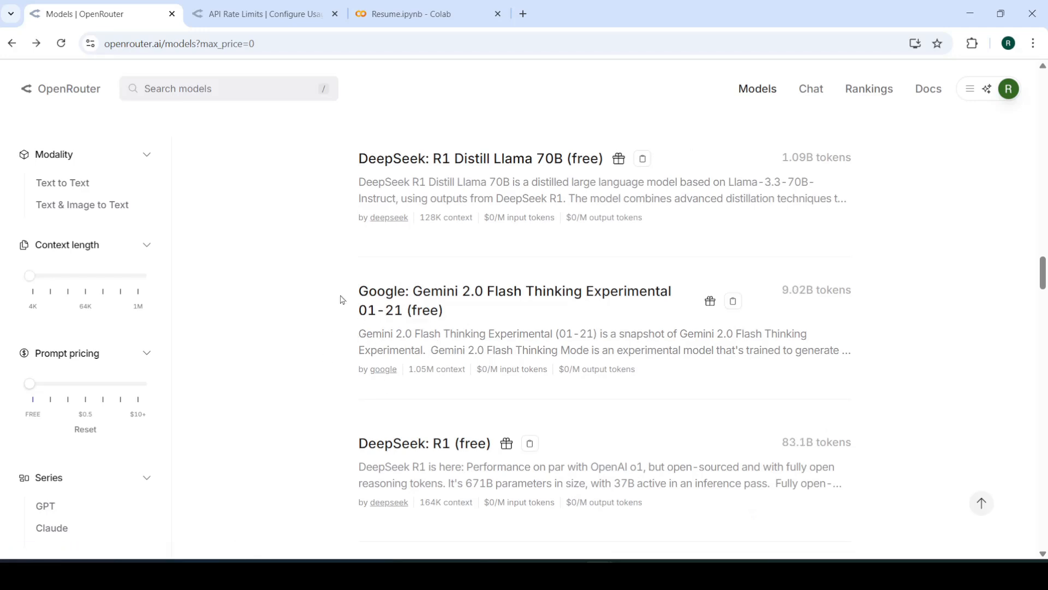
{"action": "scroll", "scroll_direction": "down", "scroll_amount": 3}
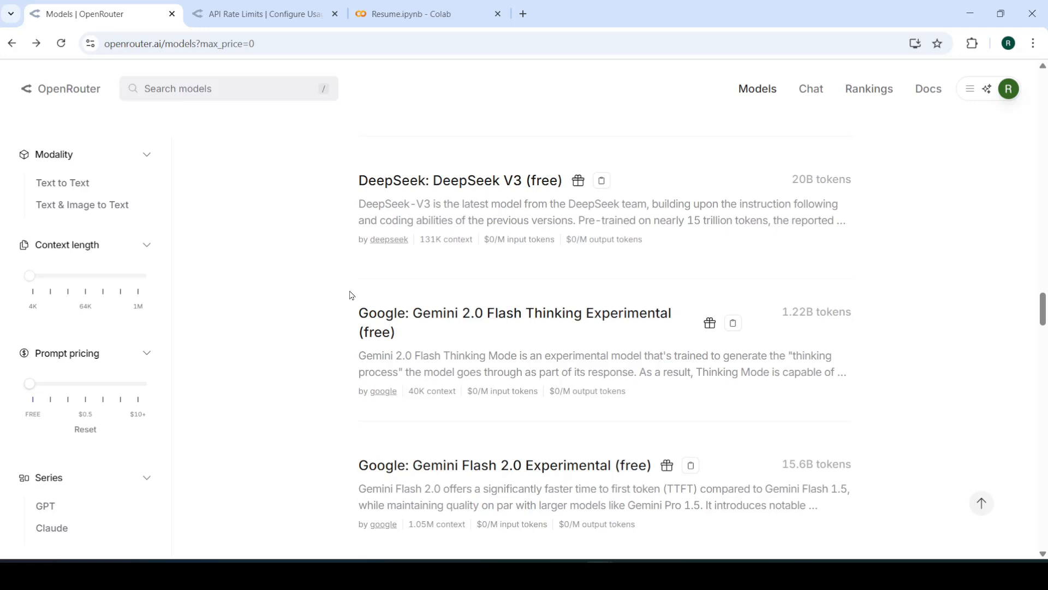
{"action": "mouse_move", "coordinate": [872, 158]}
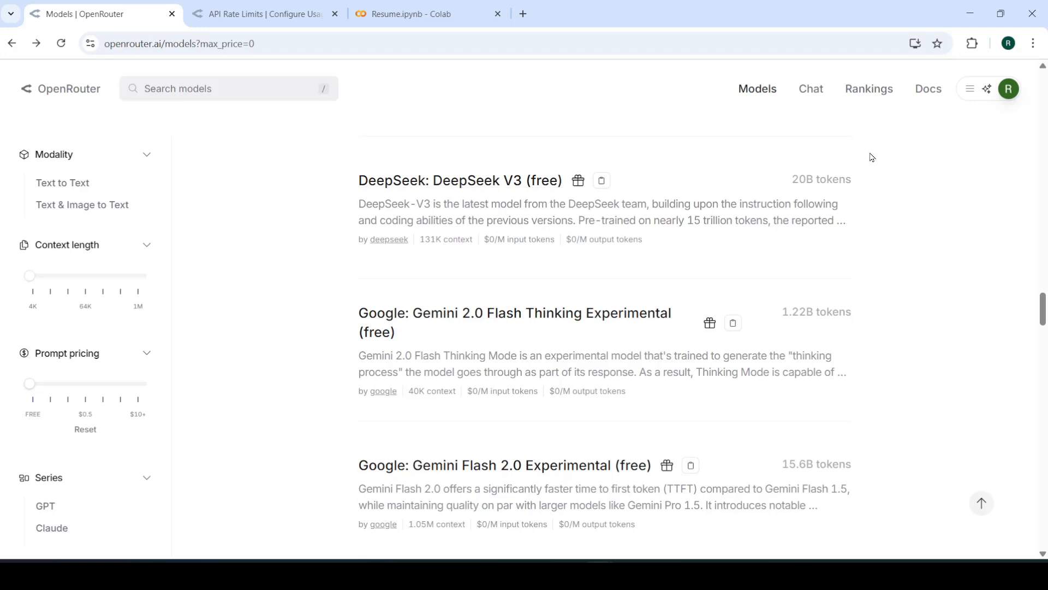